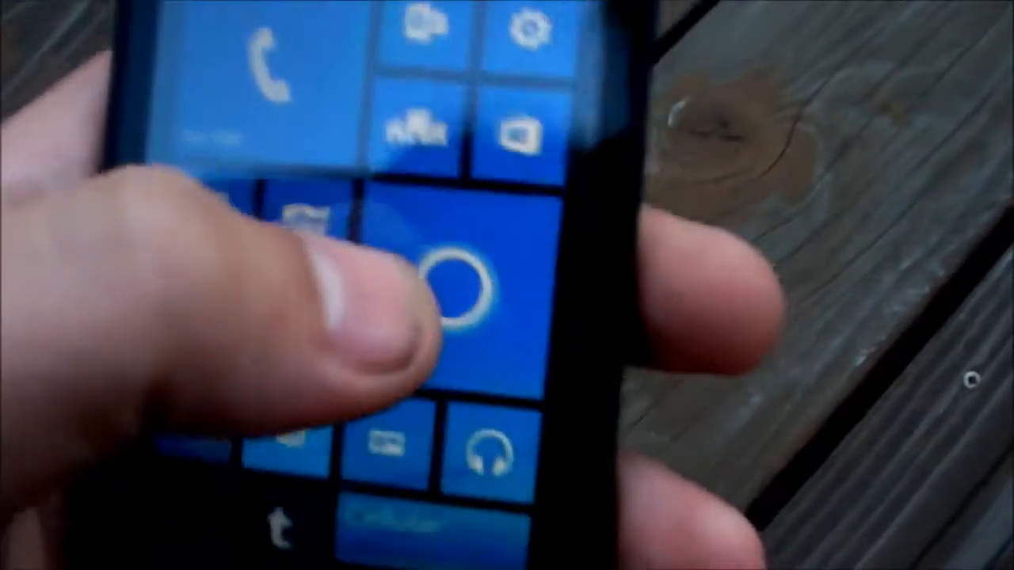
Launch Cortana from its live tile so the assistant starts getting ready.
{"action": "left_click", "coordinate": [457, 293]}
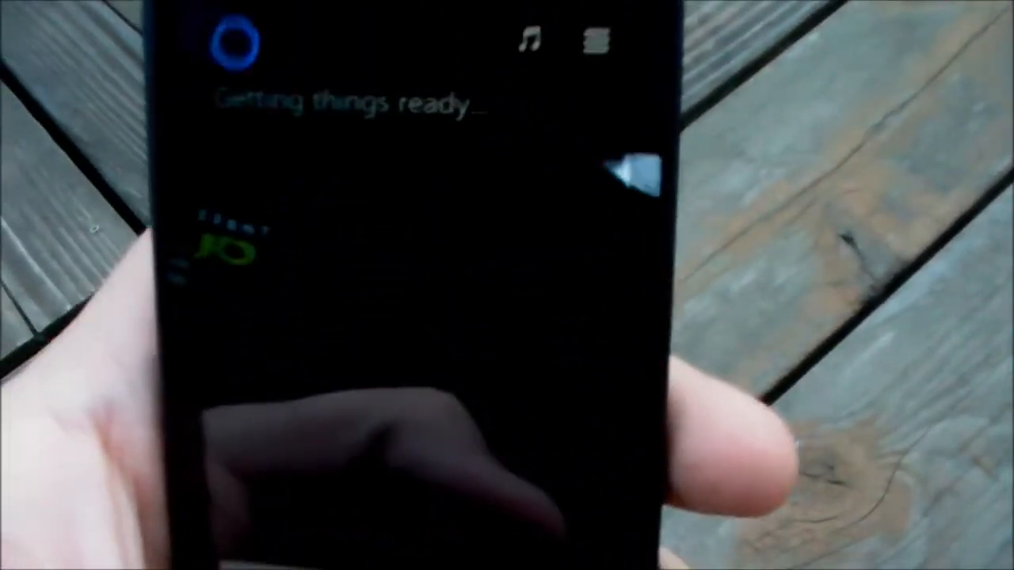